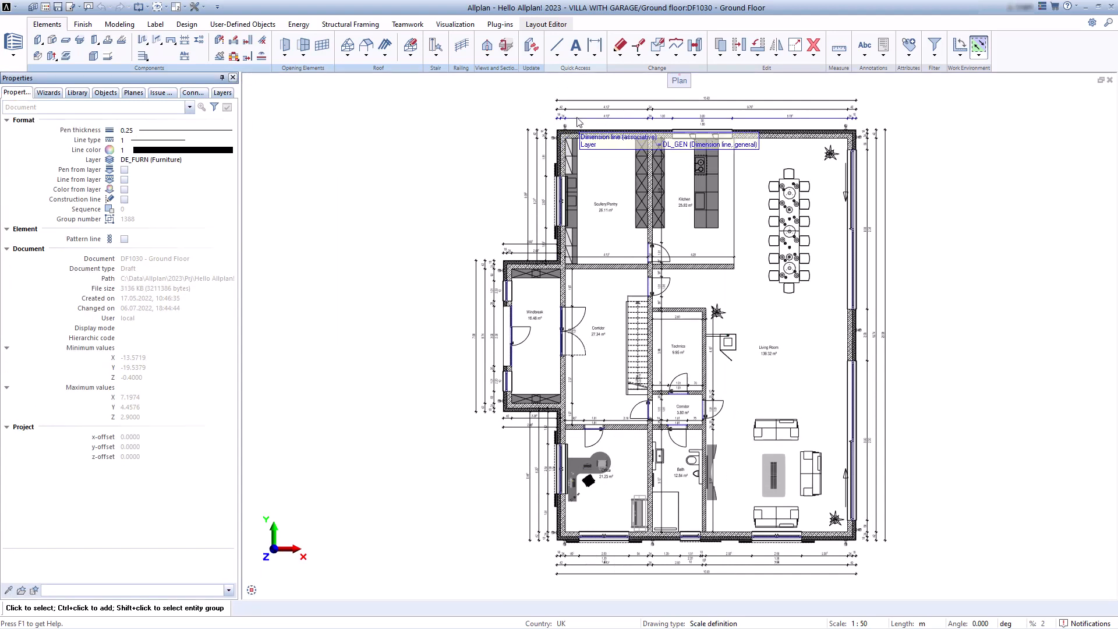
- Select the door opening near the kitchen to show its geometry, sill, reveal and opening properties
{"action": "left_click", "coordinate": [649, 257]}
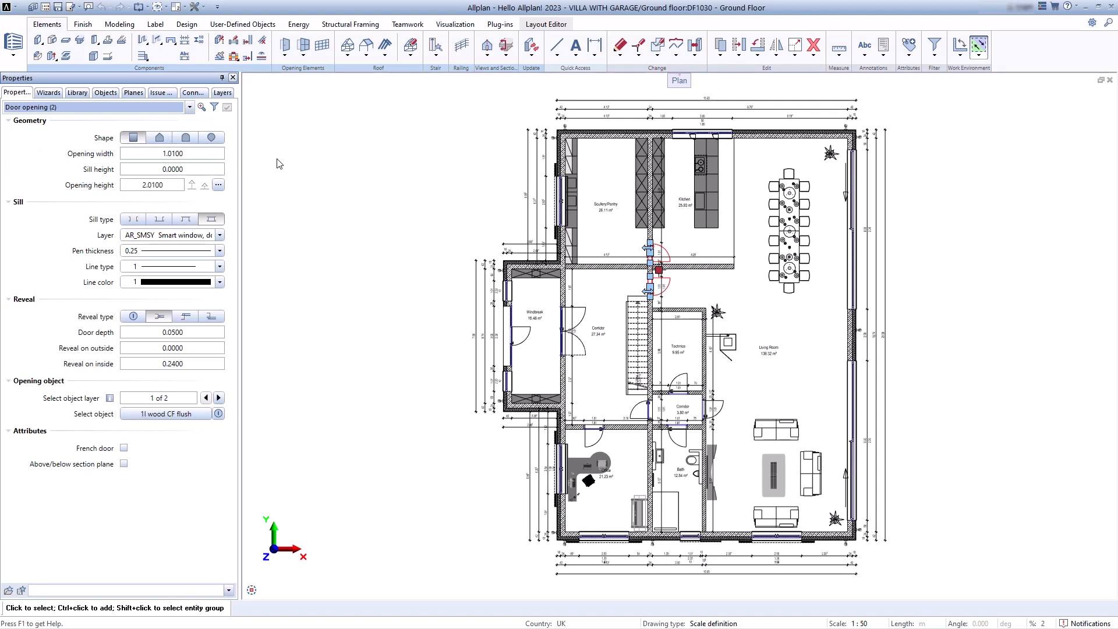
{"action": "left_click", "coordinate": [76, 93]}
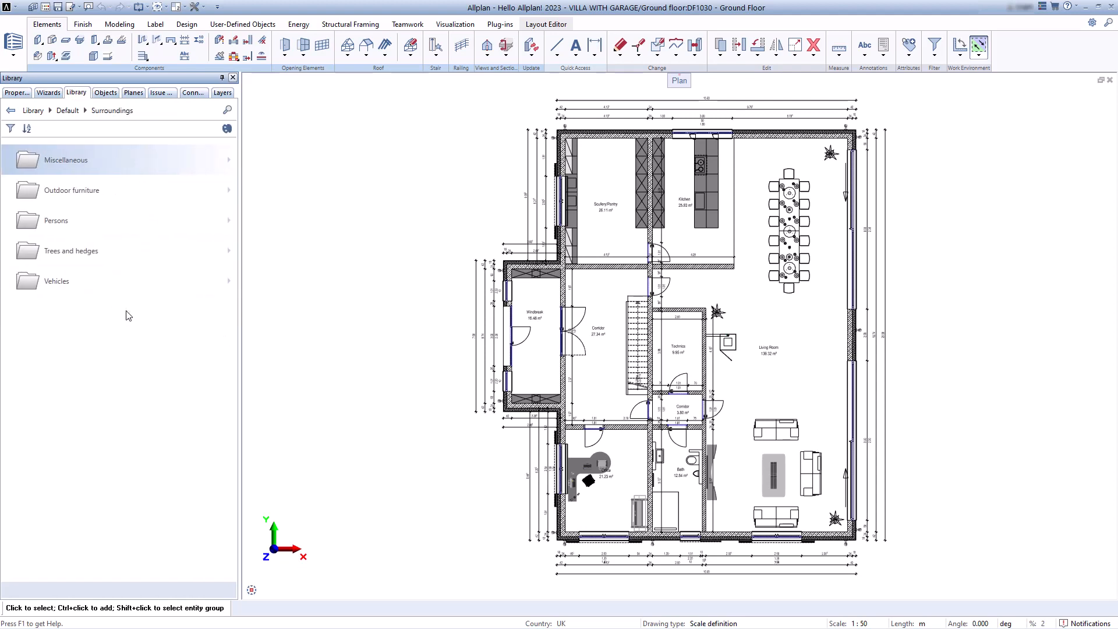
- Browse Library > Default > Surroundings to show its five categories, from Miscellaneous to Vehicles
{"action": "left_click", "coordinate": [105, 93]}
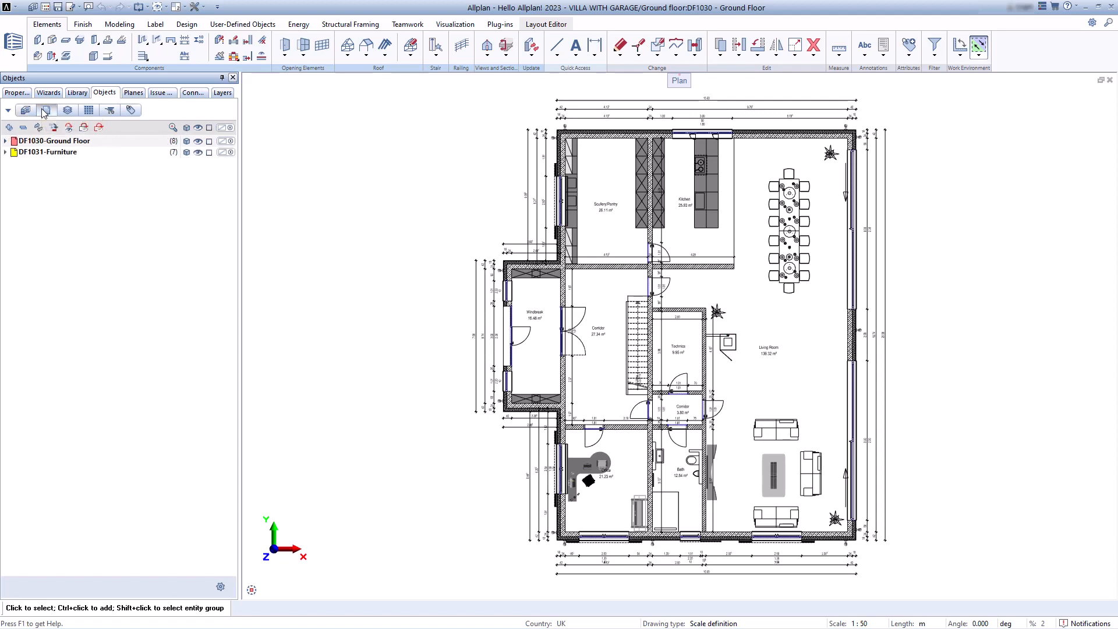